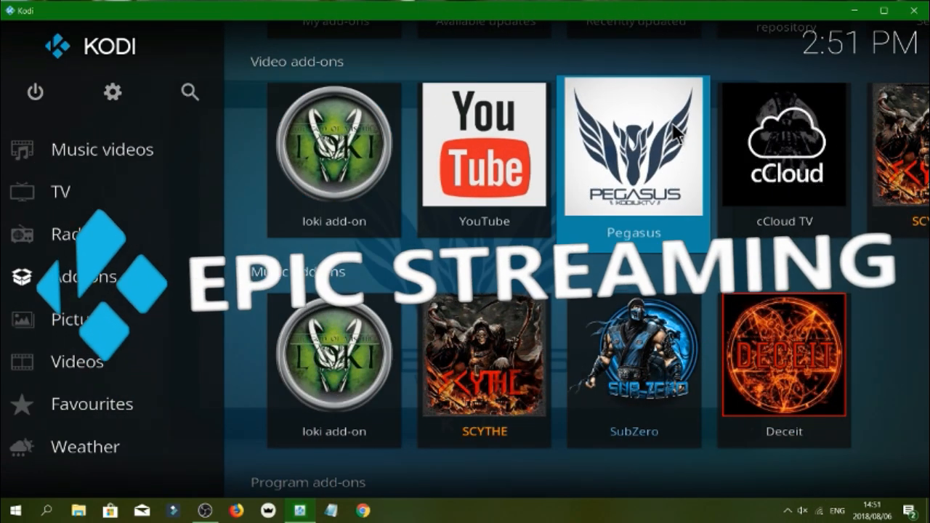
pyautogui.moveTo(333, 148)
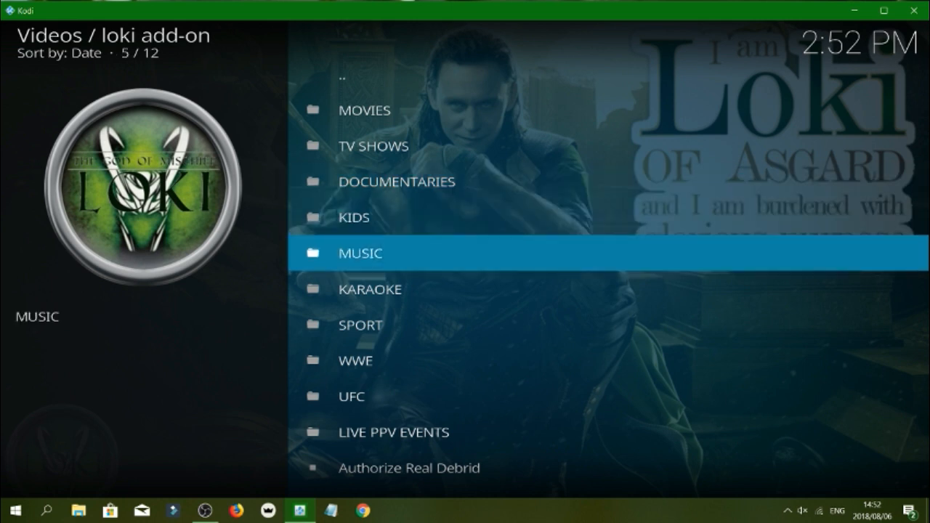
# Scroll through the Loki add-on's main category list toward Movies.
pyautogui.scroll(-3)
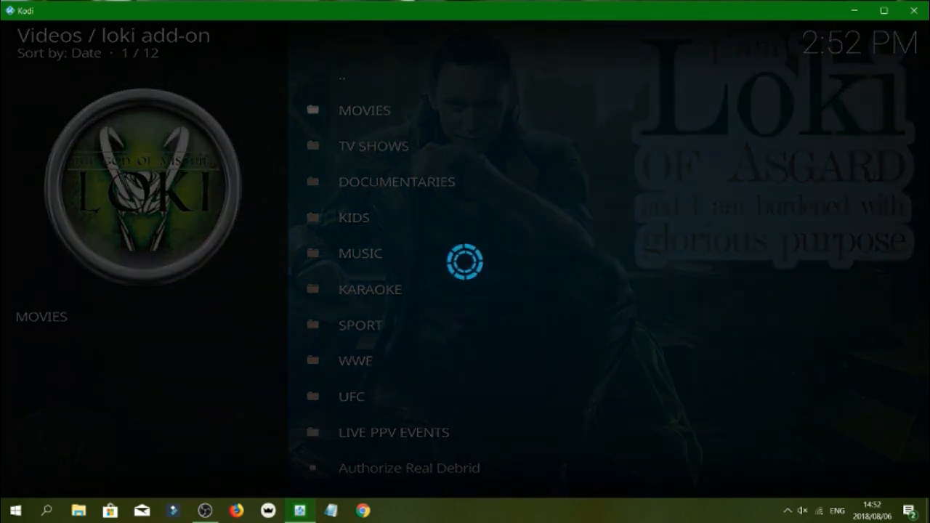
# Enter the Movies section and choose the New Releases category.
pyautogui.click(363, 110)
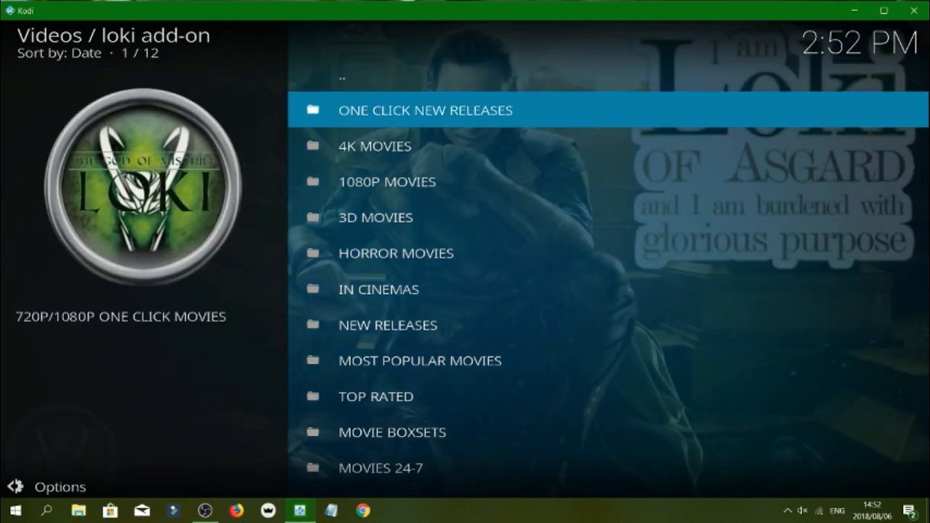
pyautogui.press('Down')
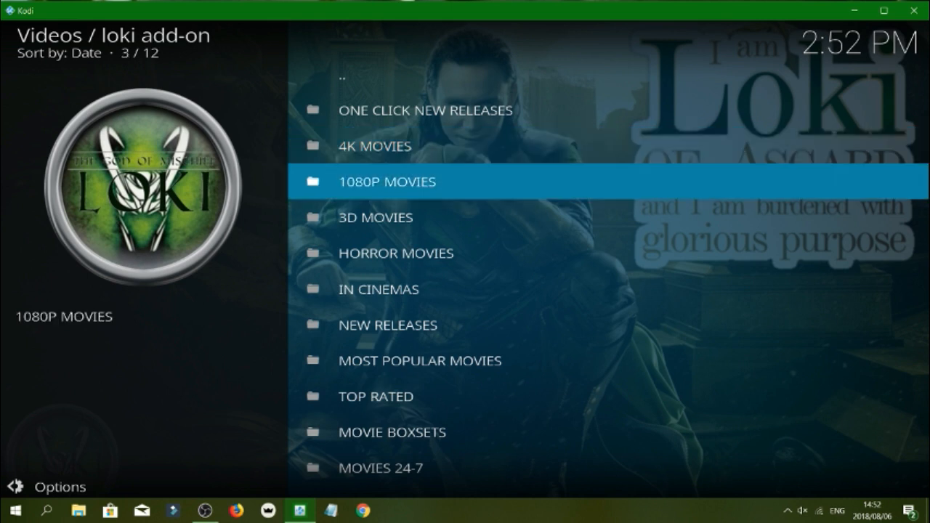
pyautogui.press('down')
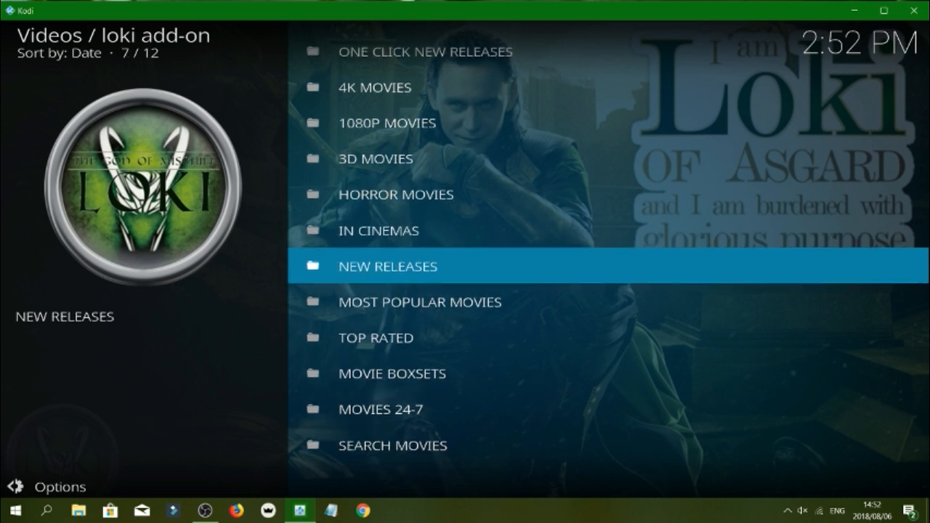
pyautogui.press('down')
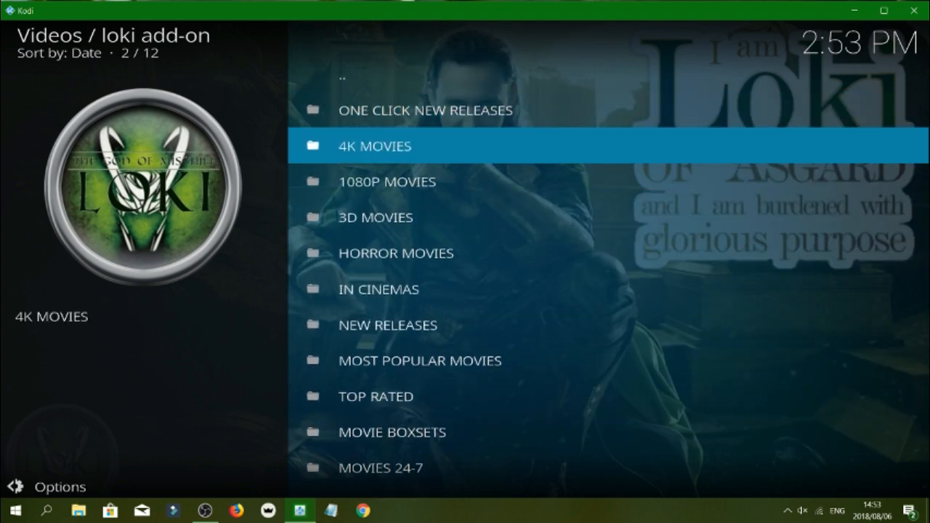
pyautogui.press('down')
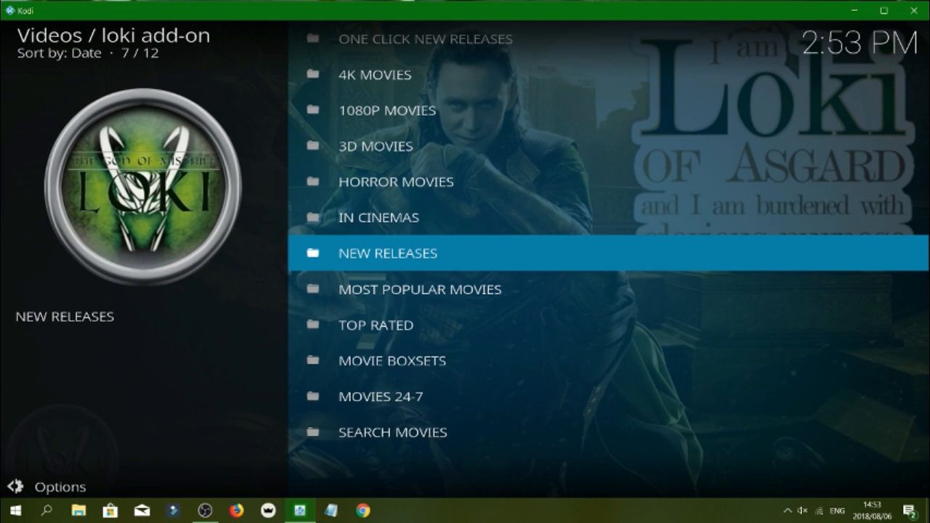
pyautogui.click(387, 252)
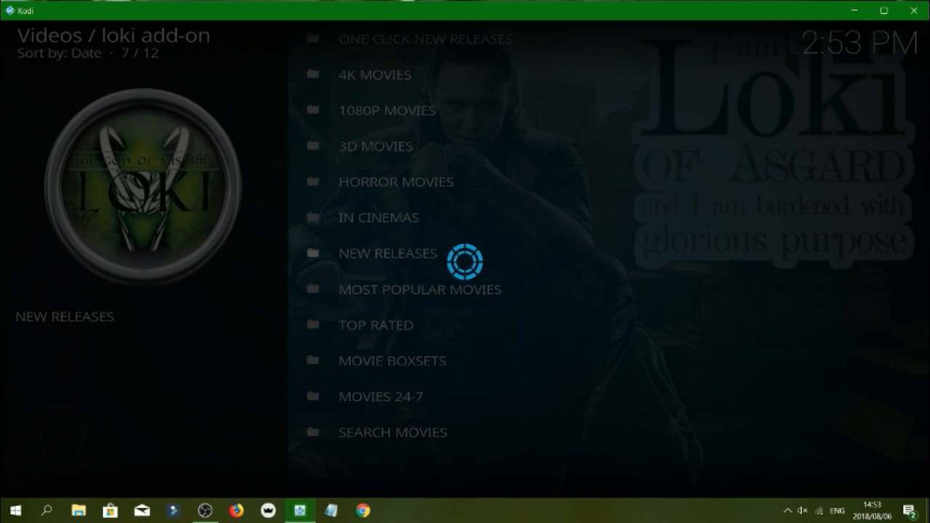
# Choose Overboard from New Releases and answer the previous-playback prompt to get its stream links.
pyautogui.click(386, 253)
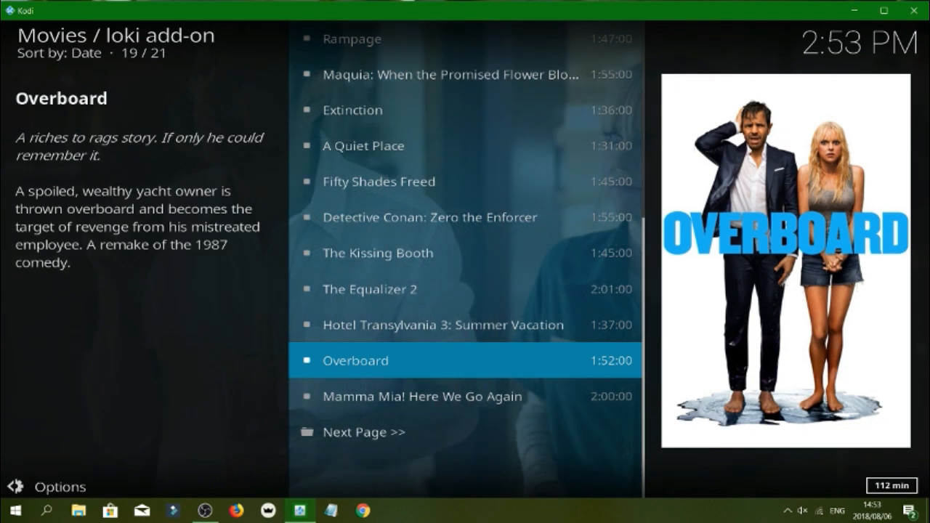
pyautogui.click(355, 360)
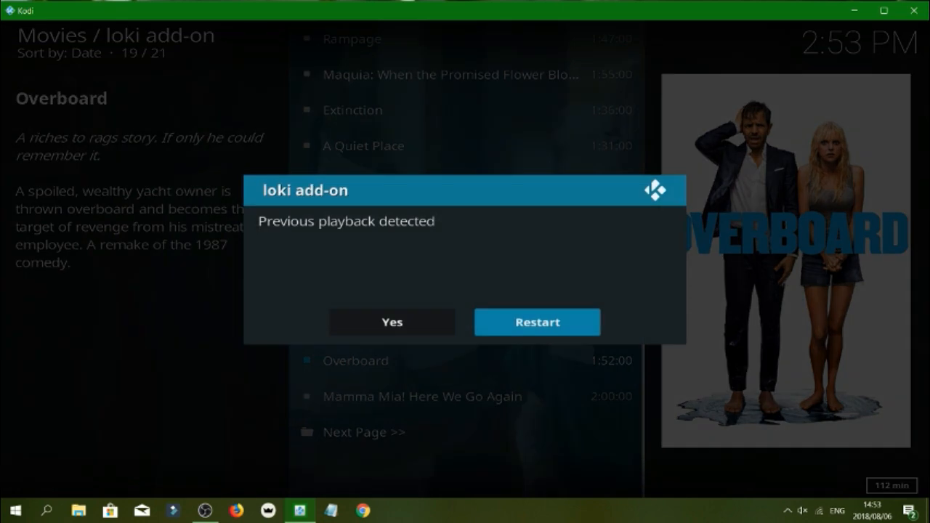
pyautogui.click(390, 322)
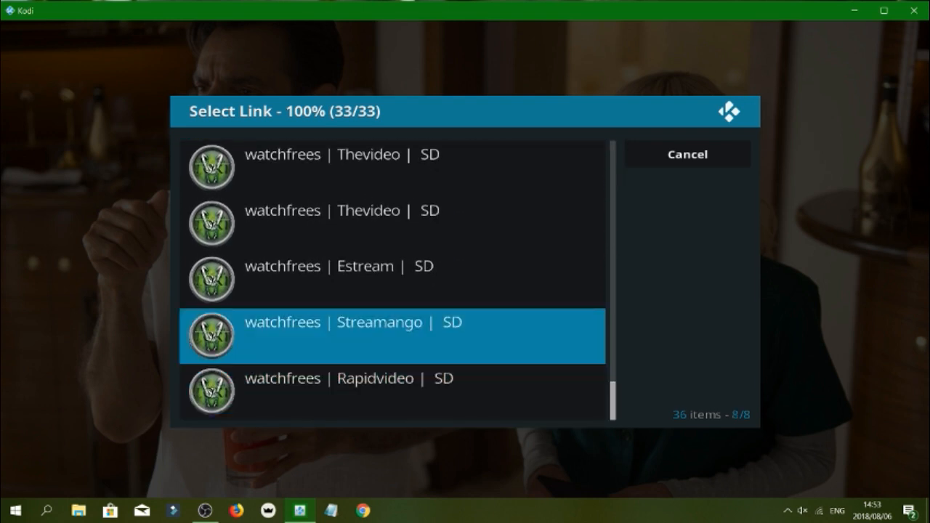
# Pick a stream link to play Overboard (2018), then stop playback.
pyautogui.scroll(3)
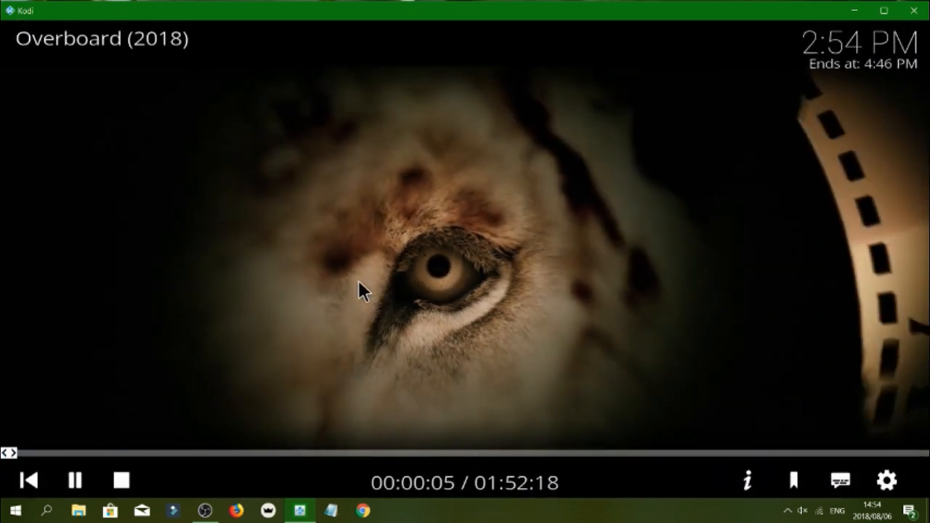
pyautogui.click(119, 480)
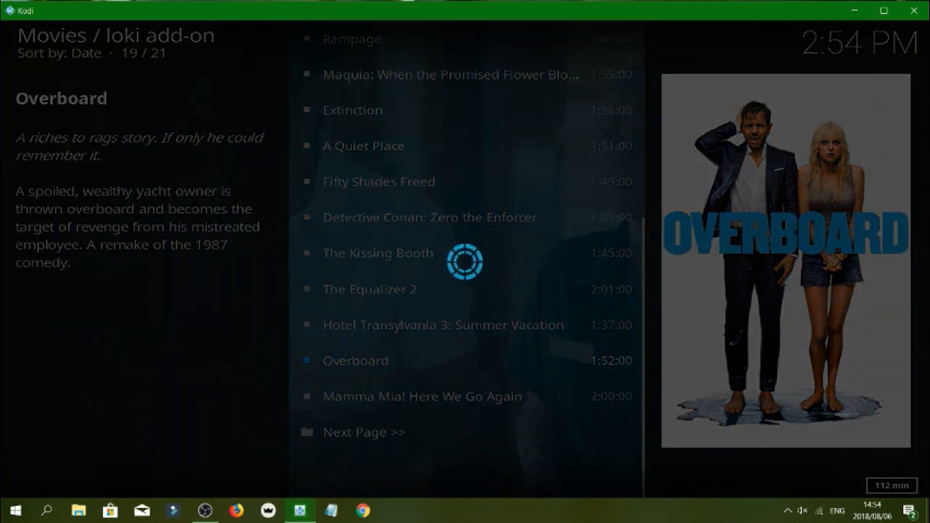
# Back out of New Releases and scroll through another list of 38 recent titles.
pyautogui.press('Backspace')
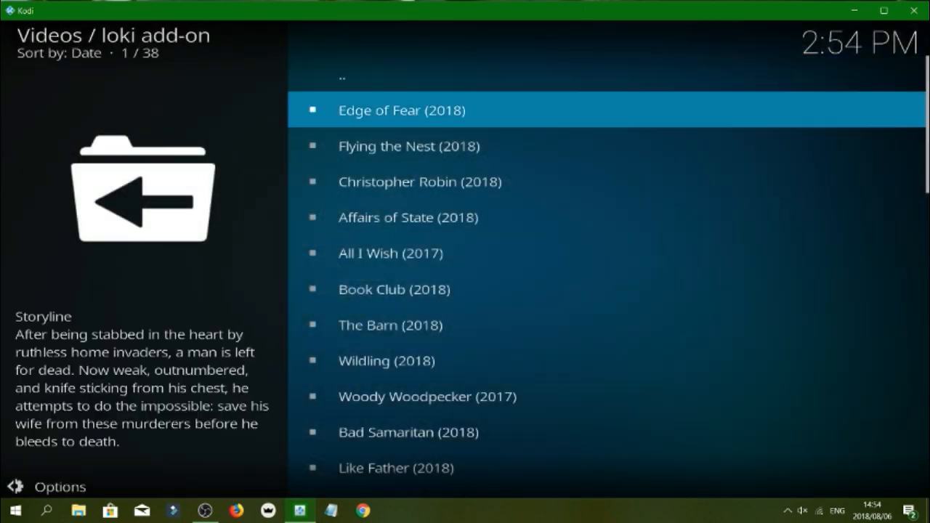
pyautogui.scroll(-3)
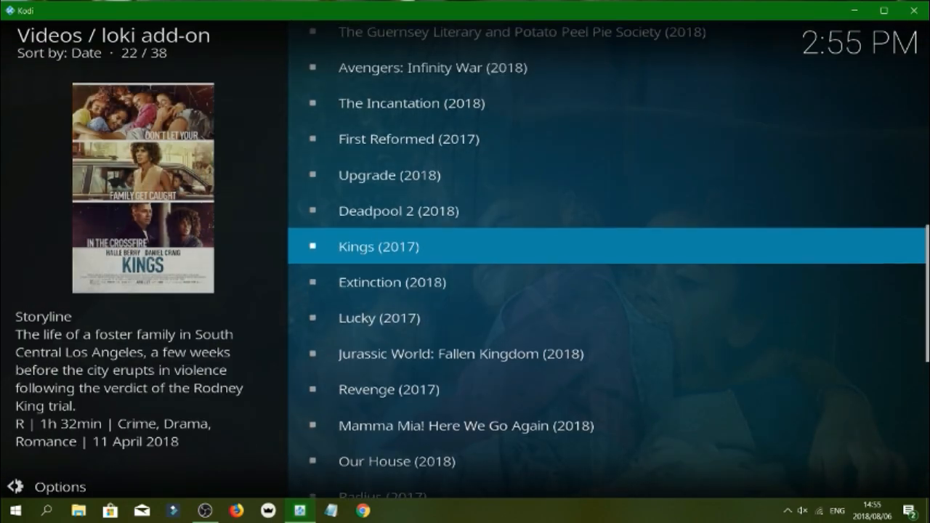
pyautogui.scroll(-3)
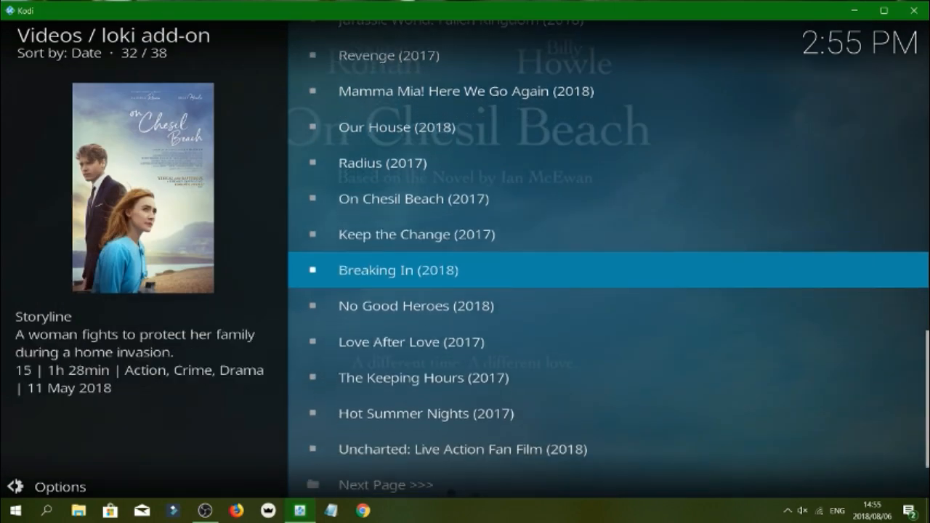
pyautogui.scroll(-3)
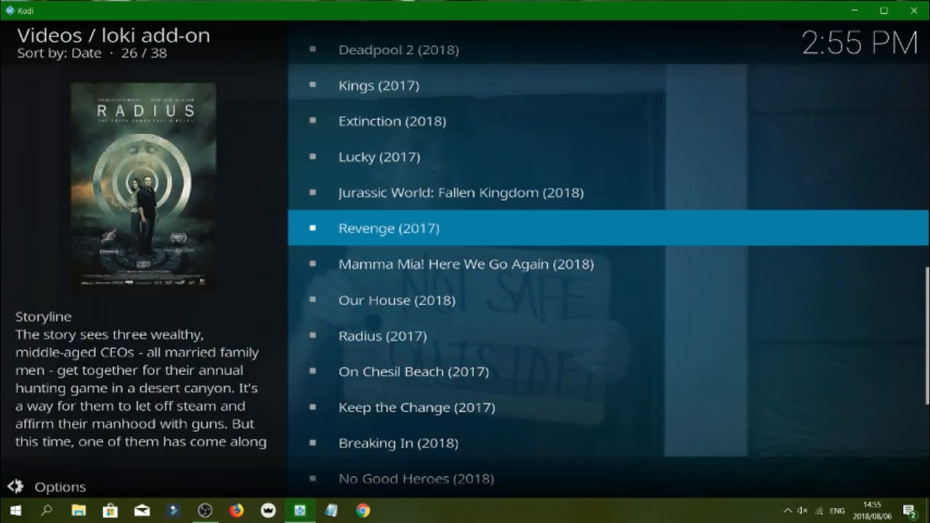
# Bring up Jurassic World: Fallen Kingdom's link list, then return to the add-on's root menu.
pyautogui.press('Up')
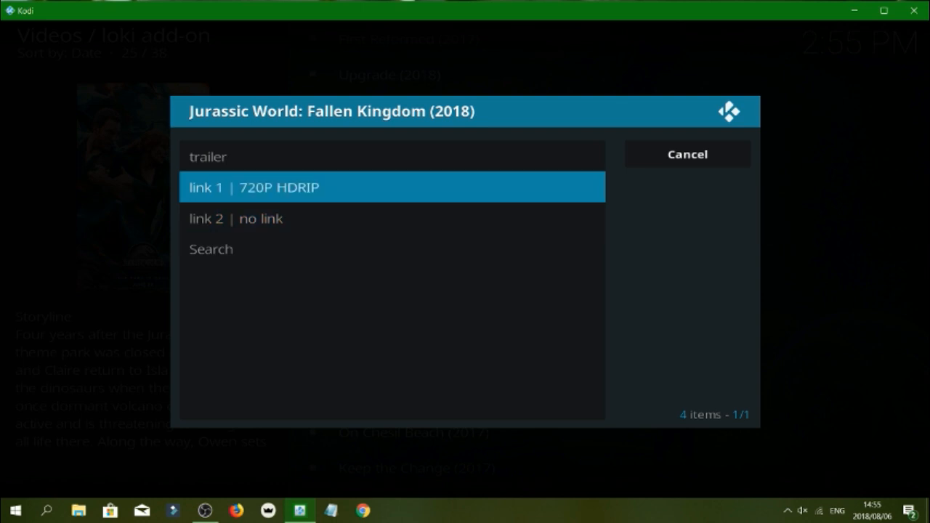
pyautogui.click(392, 186)
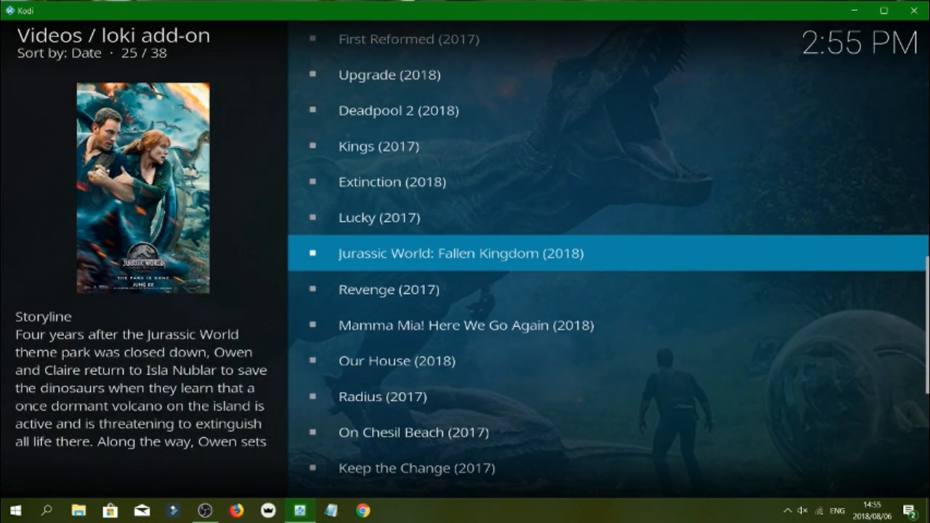
pyautogui.click(462, 253)
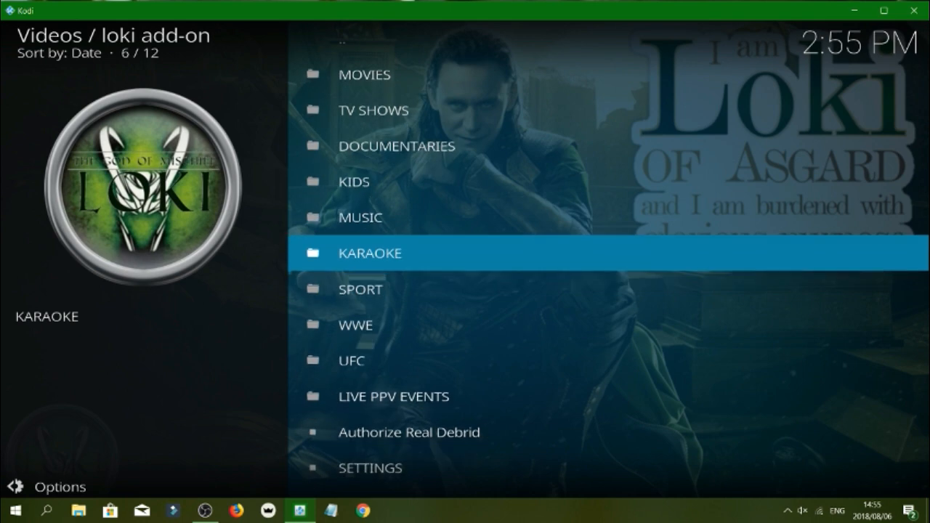
# Browse the Karaoke section's R & B list of Sing King songs, then back out to the Add-ons home screen.
pyautogui.click(369, 253)
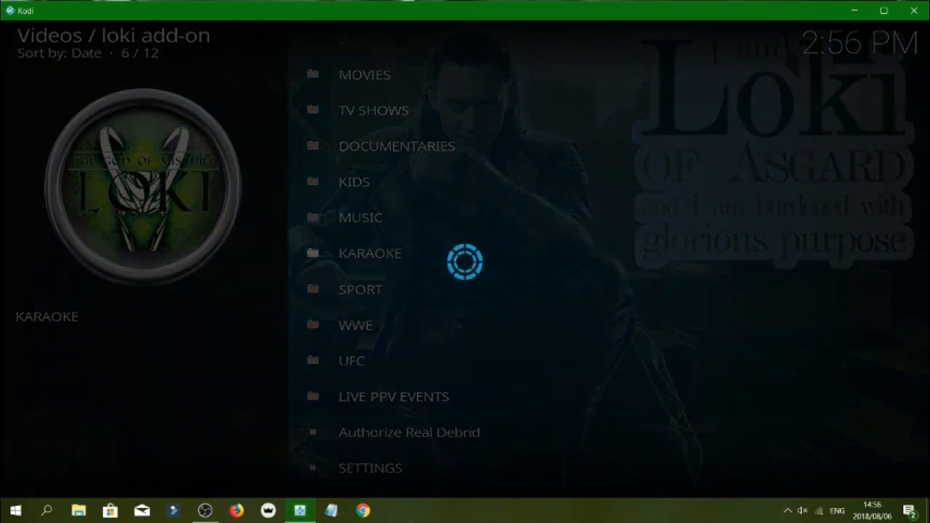
pyautogui.click(369, 253)
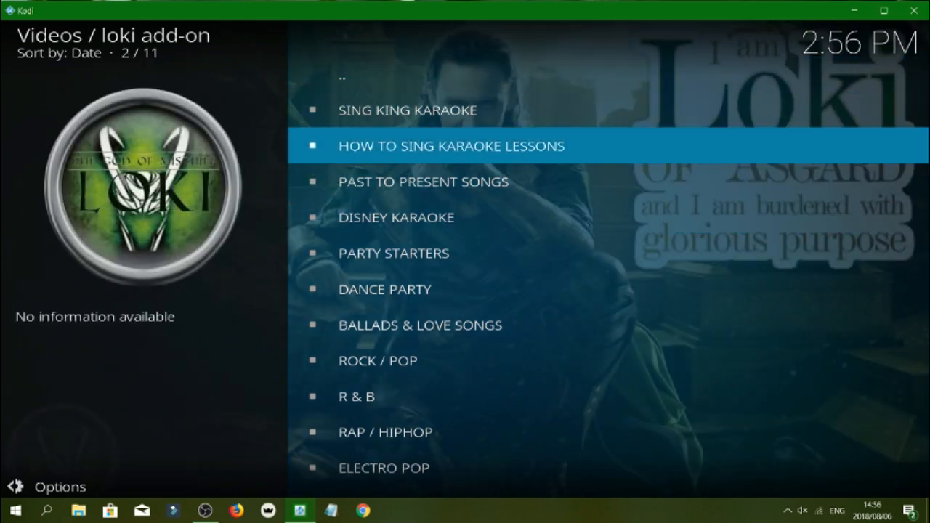
pyautogui.press('down')
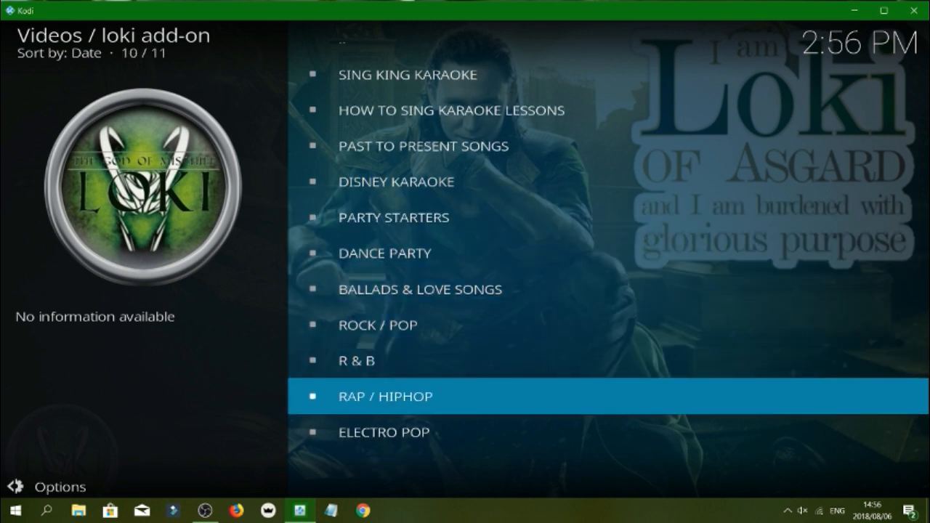
pyautogui.press('Up')
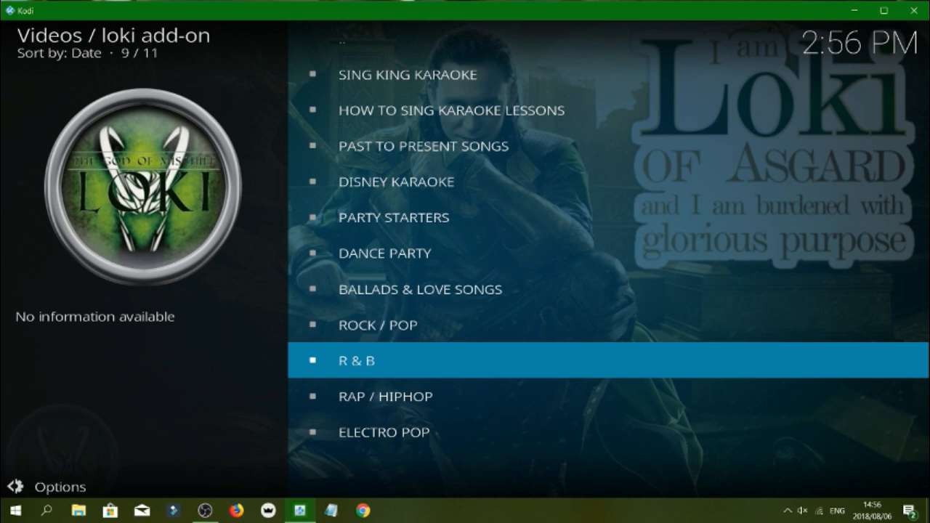
pyautogui.click(356, 360)
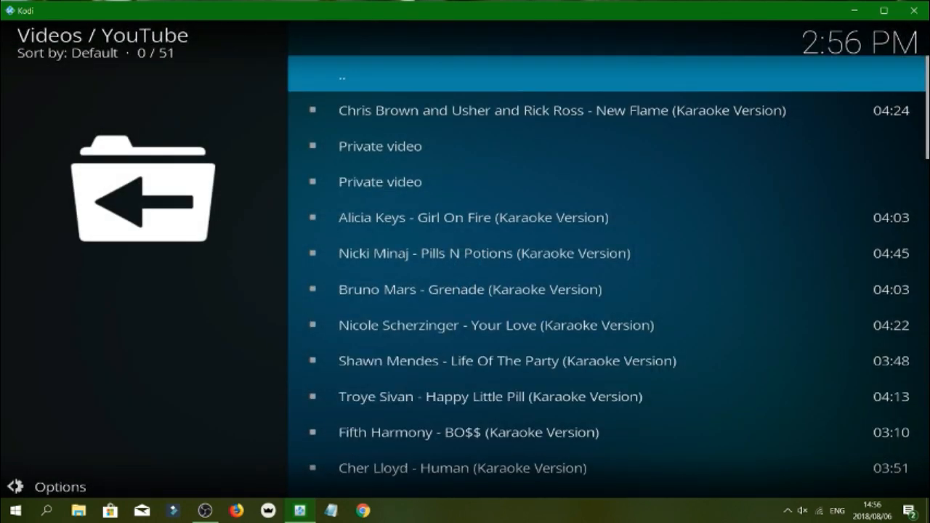
pyautogui.click(472, 218)
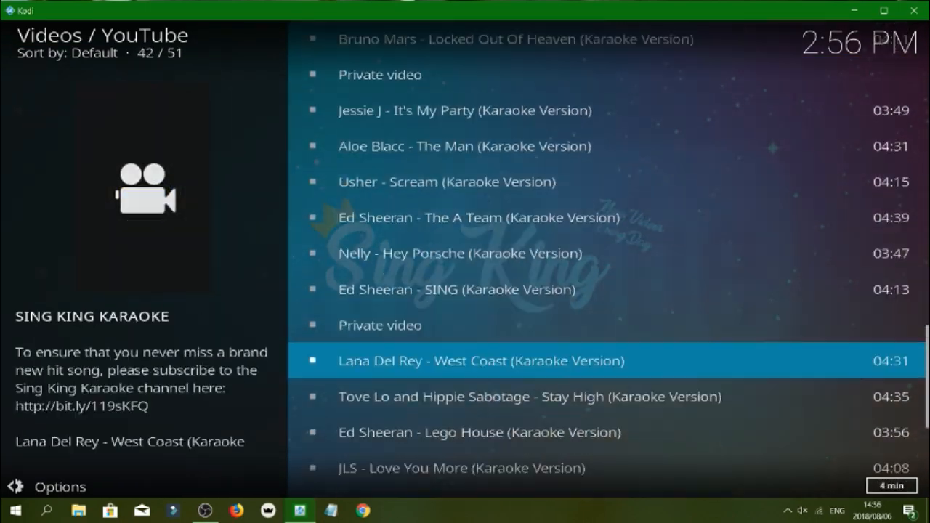
pyautogui.scroll(-3)
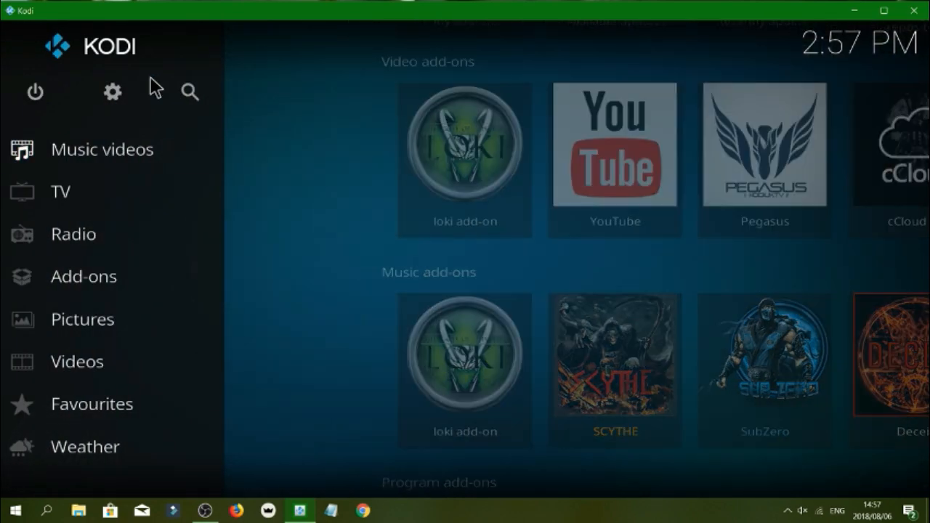
pyautogui.click(112, 93)
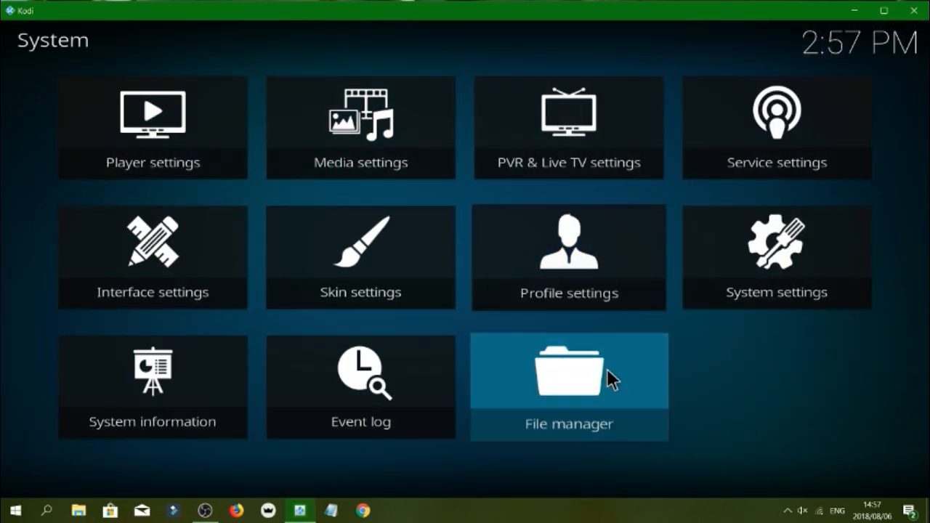
pyautogui.click(569, 387)
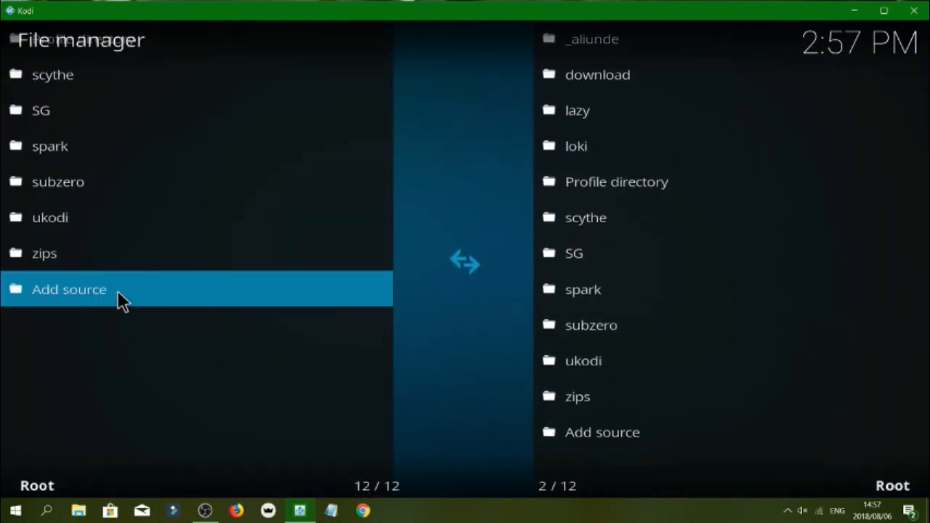
pyautogui.click(70, 290)
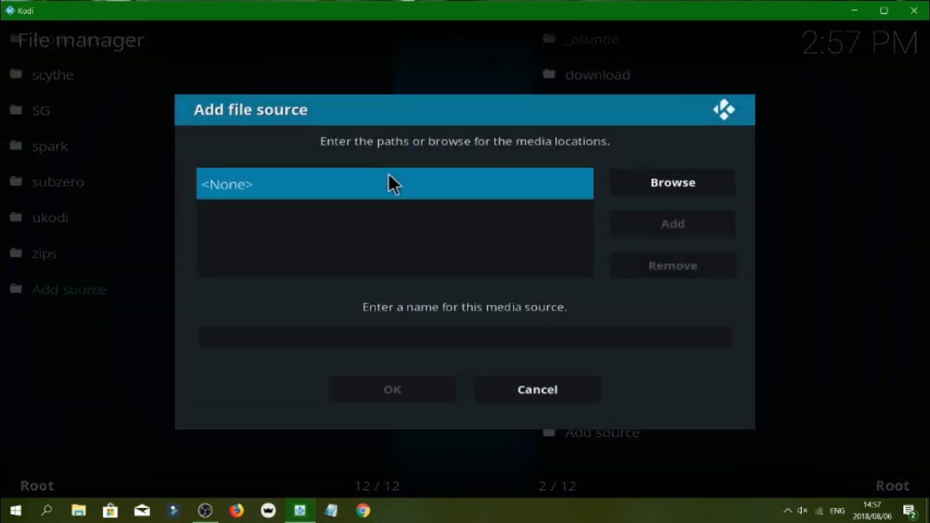
pyautogui.click(396, 183)
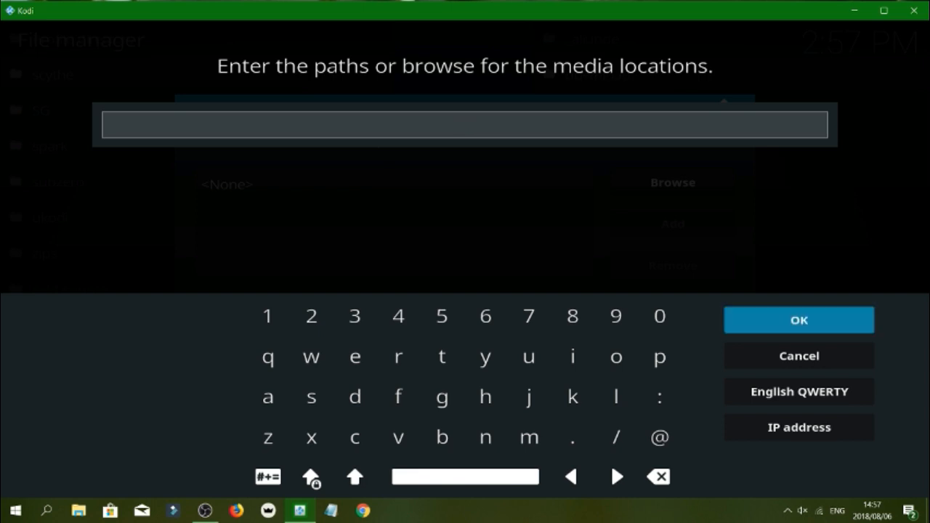
pyautogui.write('http://kodiuk.tv/repo')
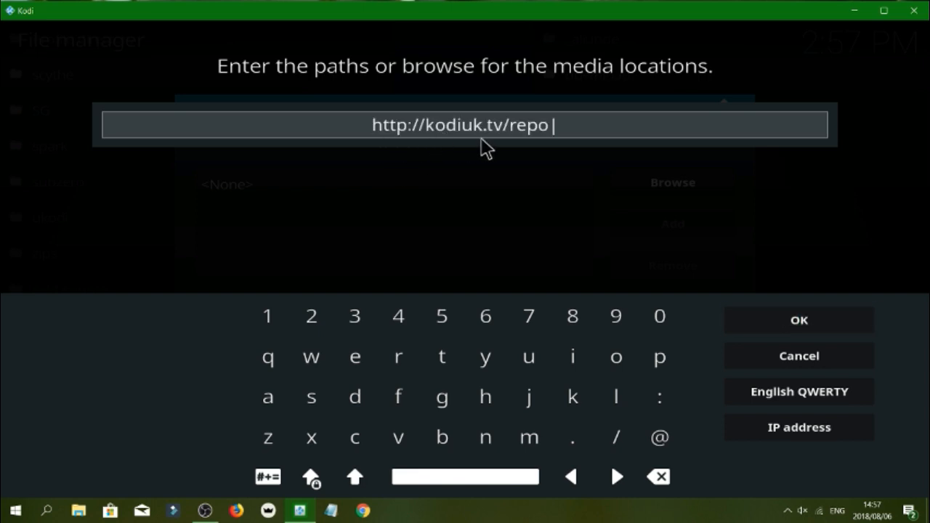
pyautogui.moveTo(384, 85)
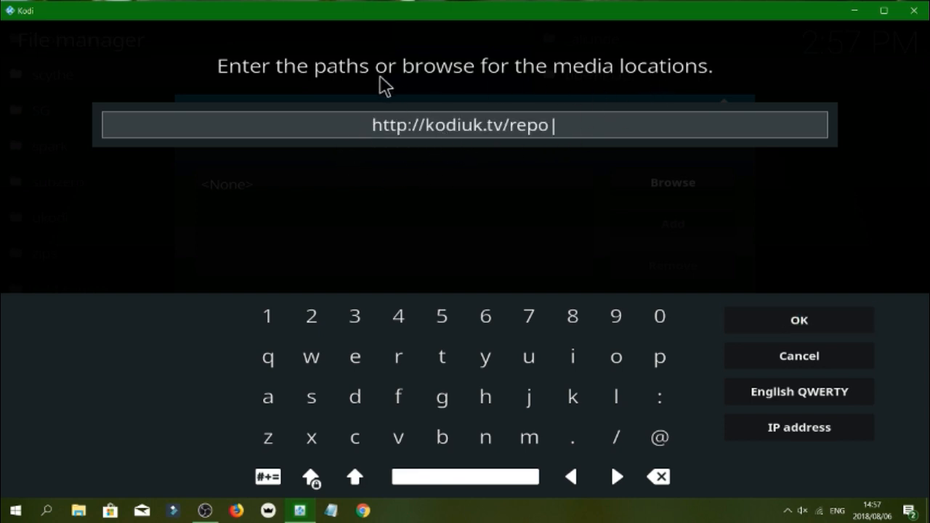
pyautogui.moveTo(414, 140)
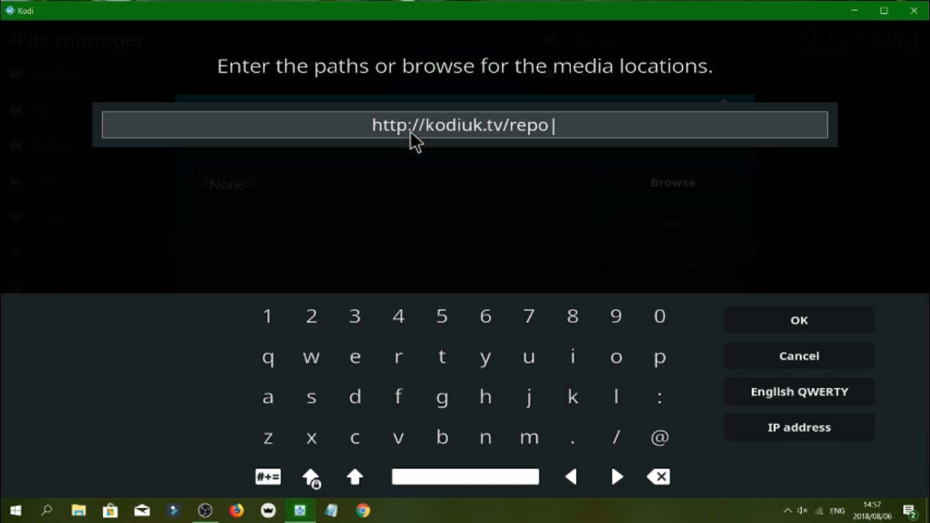
pyautogui.moveTo(442, 148)
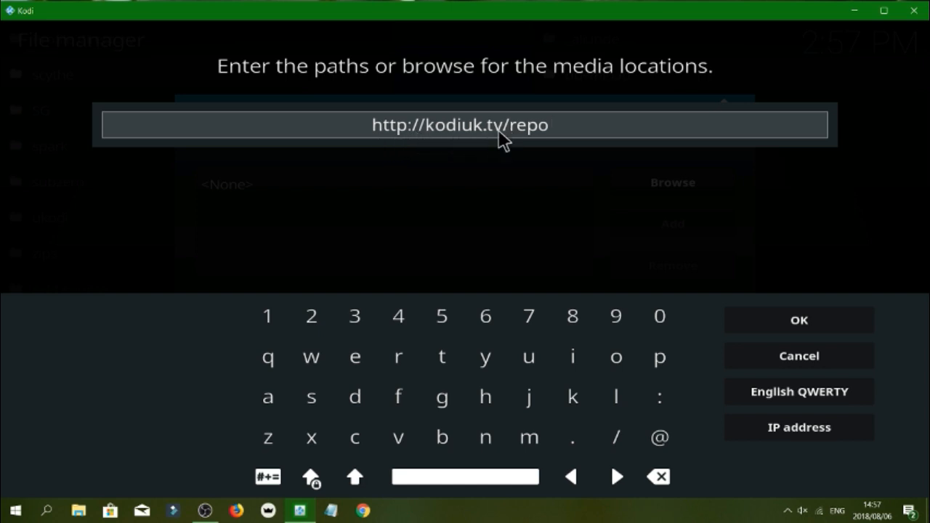
pyautogui.moveTo(778, 291)
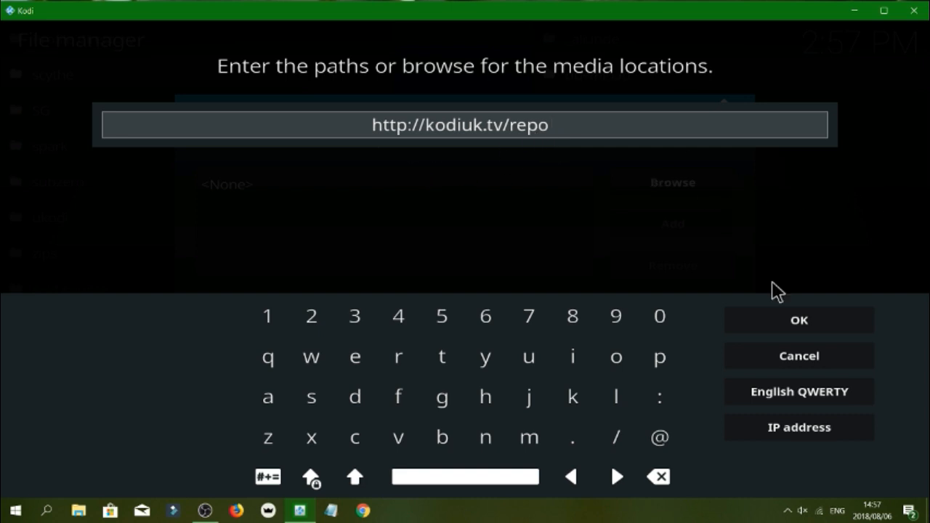
pyautogui.click(799, 319)
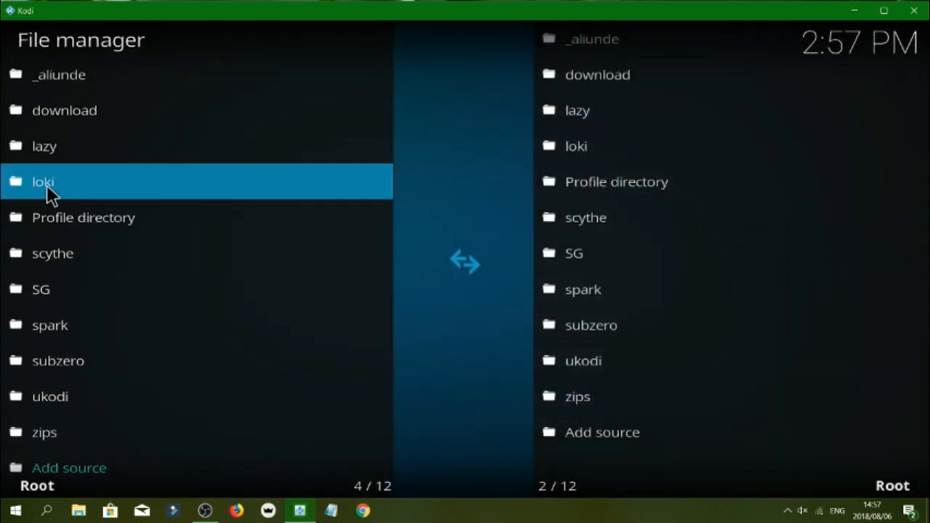
pyautogui.moveTo(468, 429)
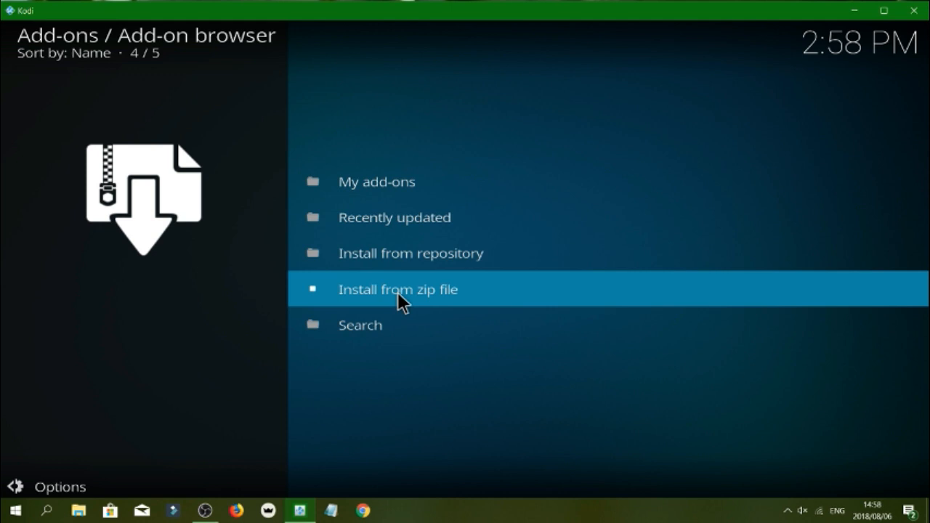
# Install repository.Loki-0.0.1.zip from the kodiuk source via Install from zip file.
pyautogui.click(398, 289)
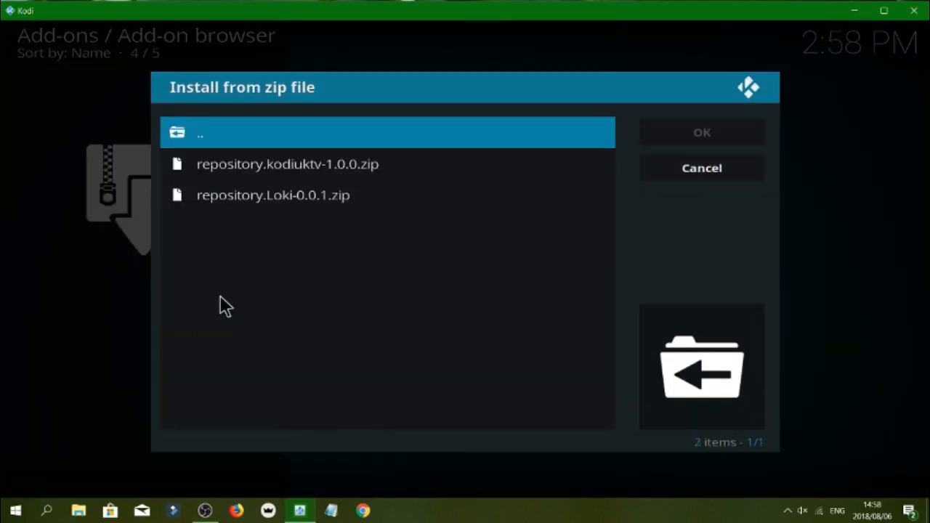
pyautogui.click(273, 195)
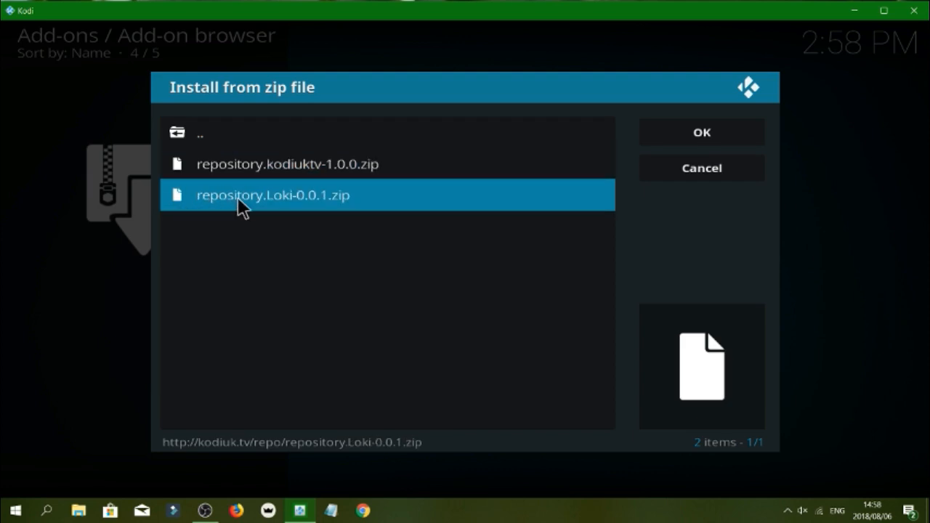
pyautogui.moveTo(303, 209)
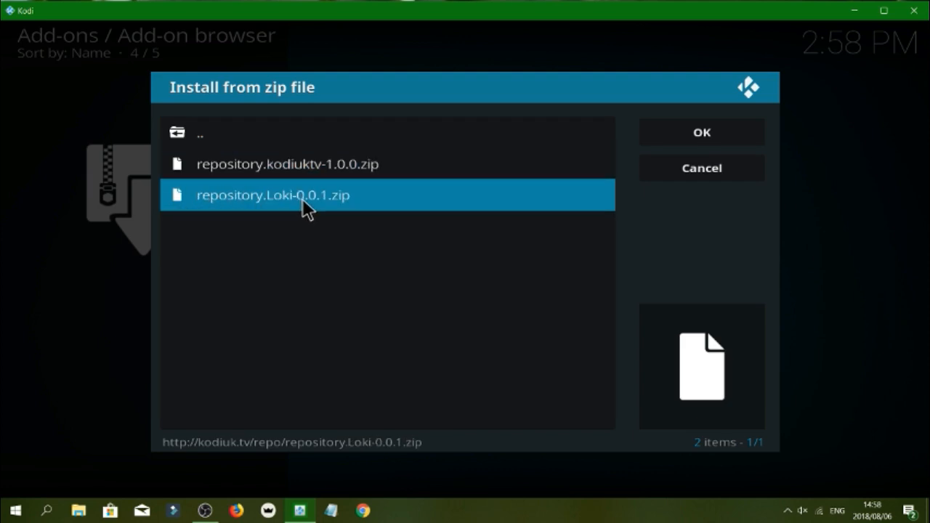
pyautogui.moveTo(334, 209)
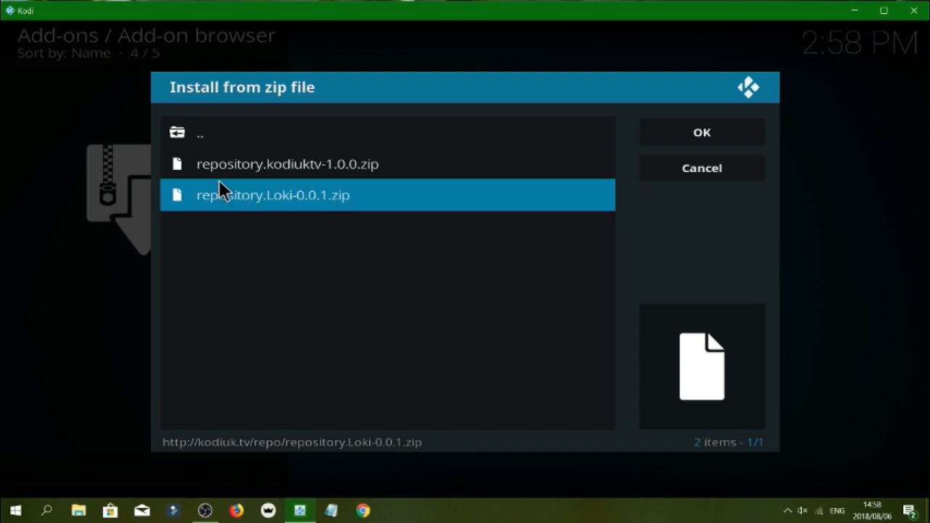
pyautogui.moveTo(283, 203)
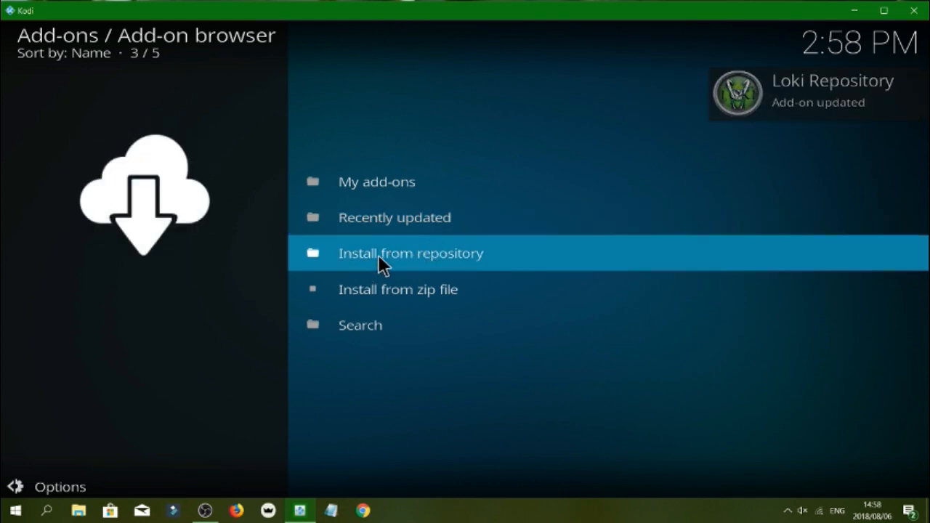
# Reach the loki add-on 2.1 info page through Loki Repository > Video add-ons.
pyautogui.click(409, 253)
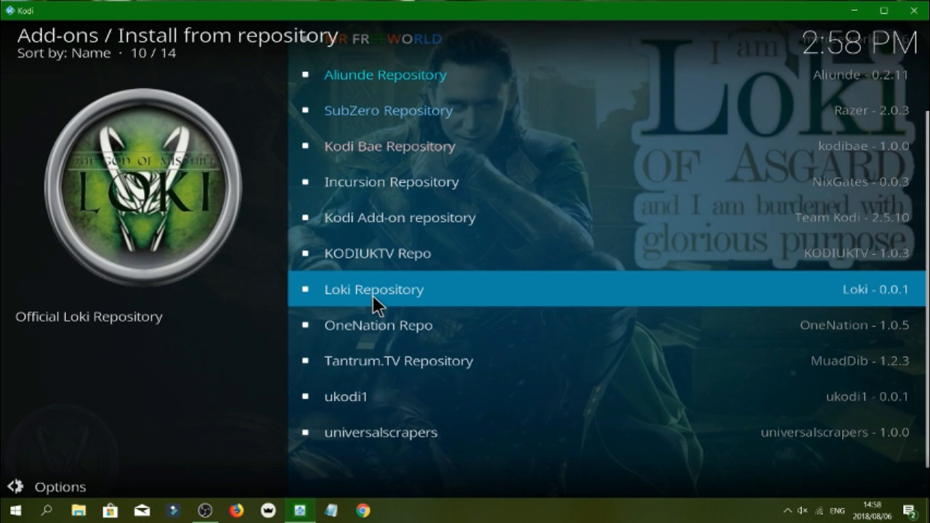
pyautogui.click(374, 289)
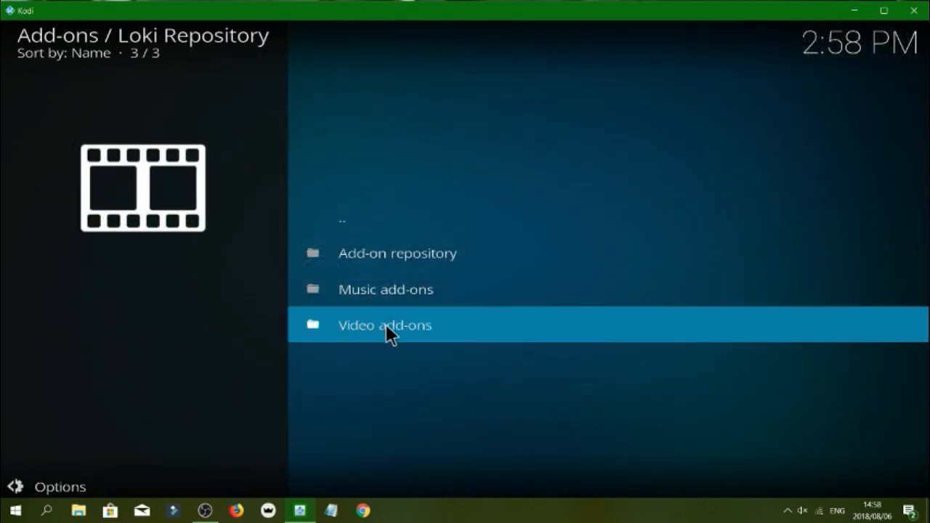
pyautogui.click(384, 325)
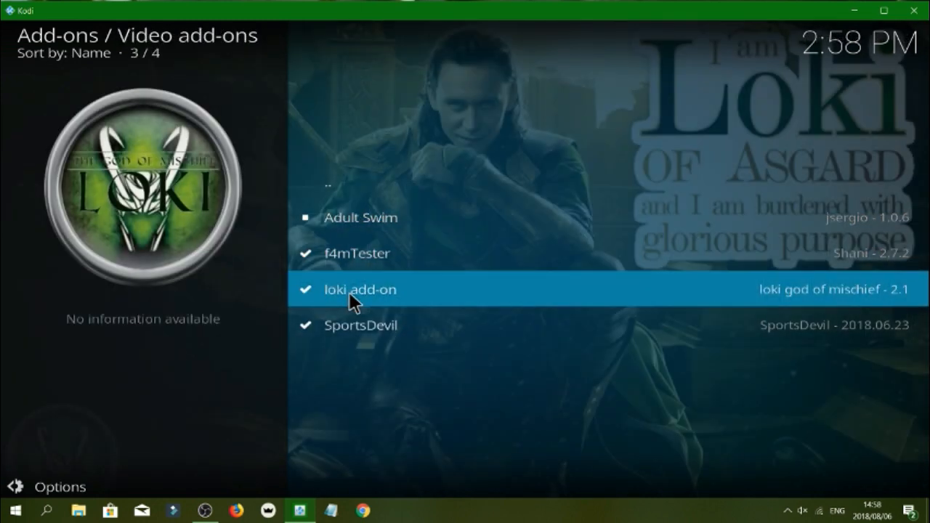
pyautogui.moveTo(384, 298)
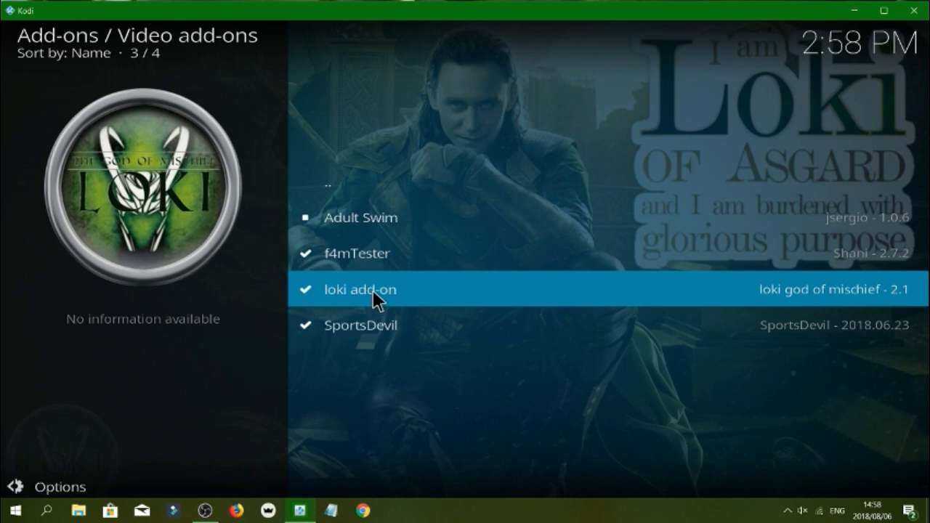
pyautogui.click(358, 289)
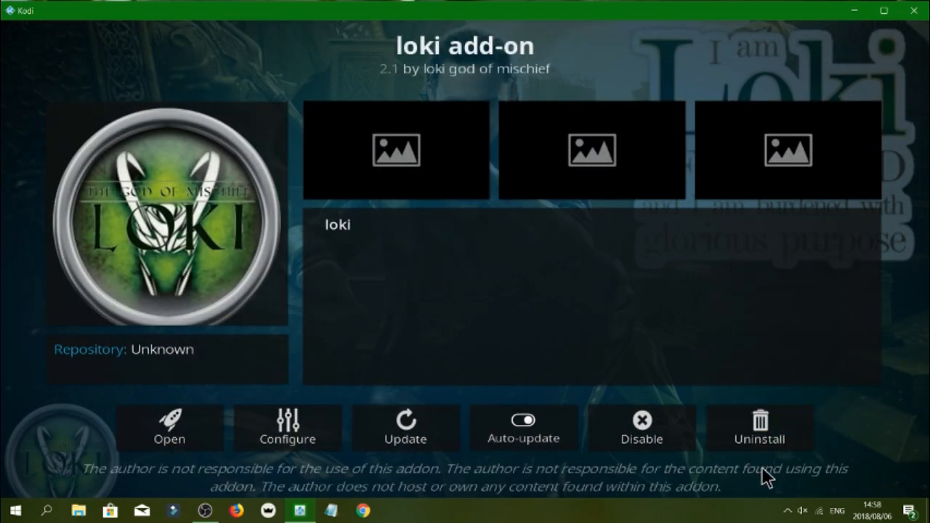
pyautogui.moveTo(760, 428)
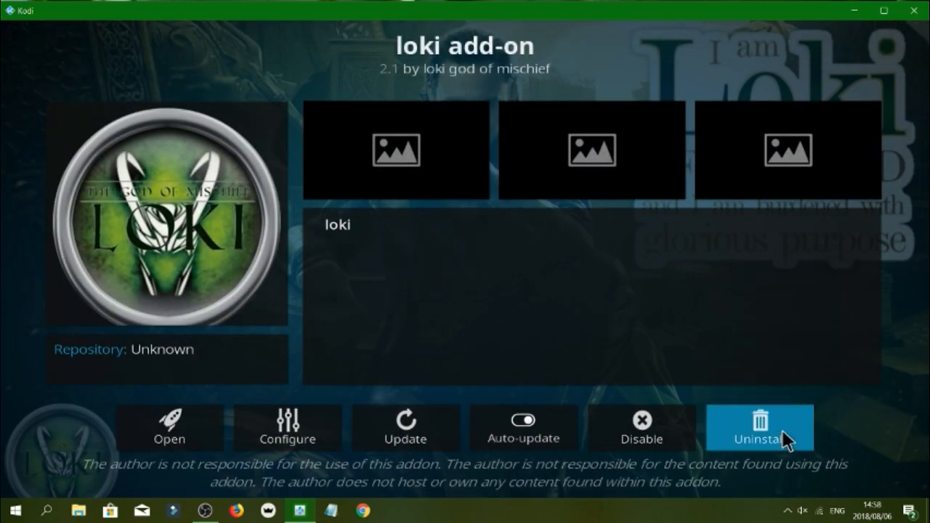